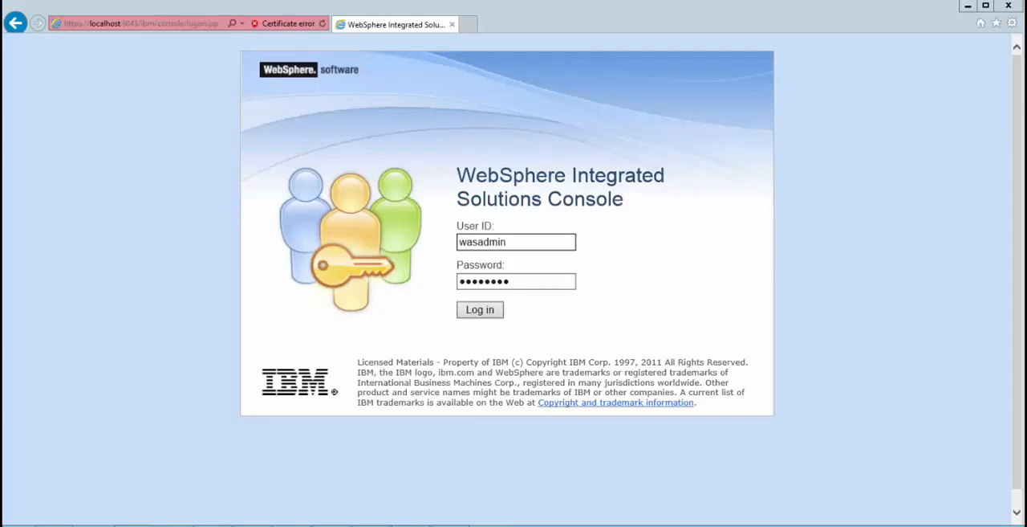
Submit the wasadmin credentials on the console login page
click(479, 310)
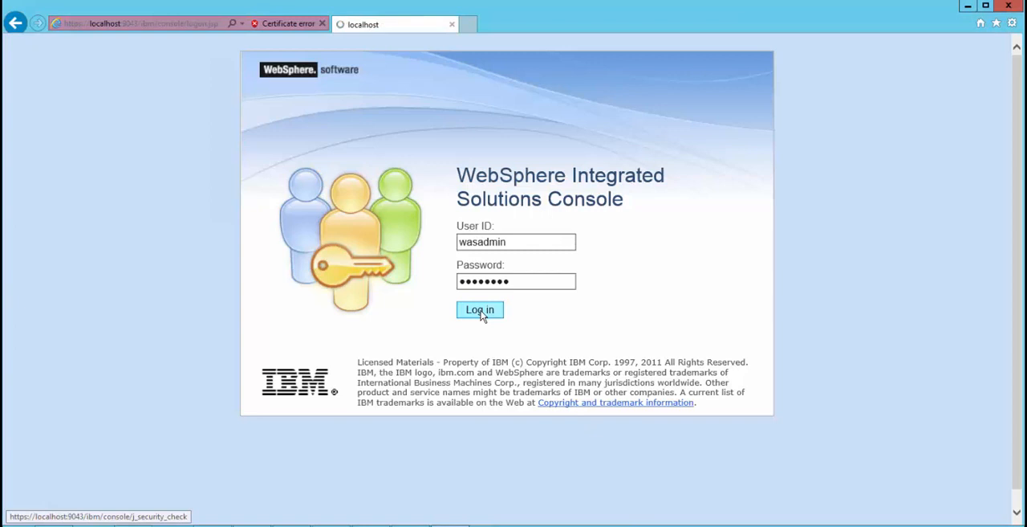
click(479, 309)
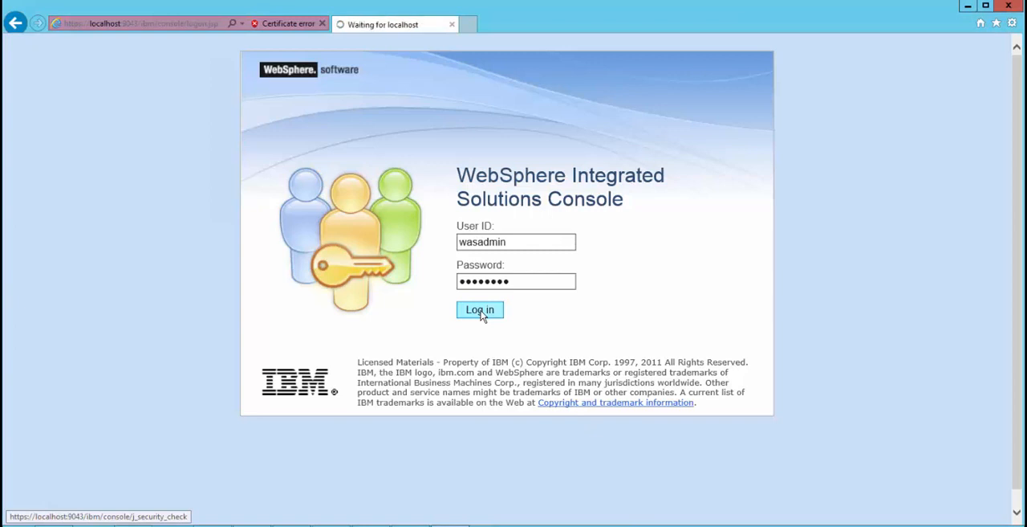
Open MXServer from the WebSphere application servers list and expand Java and Process Management
click(480, 310)
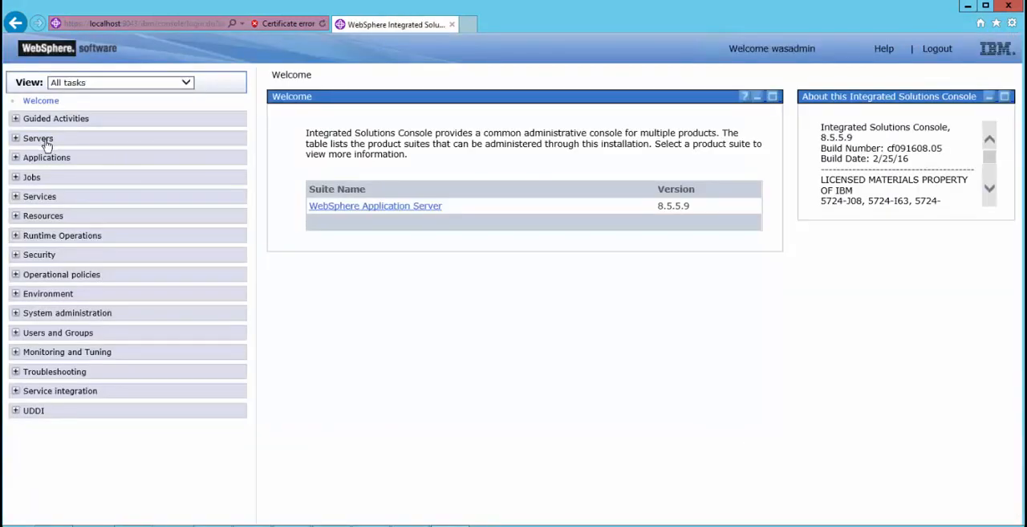
click(38, 138)
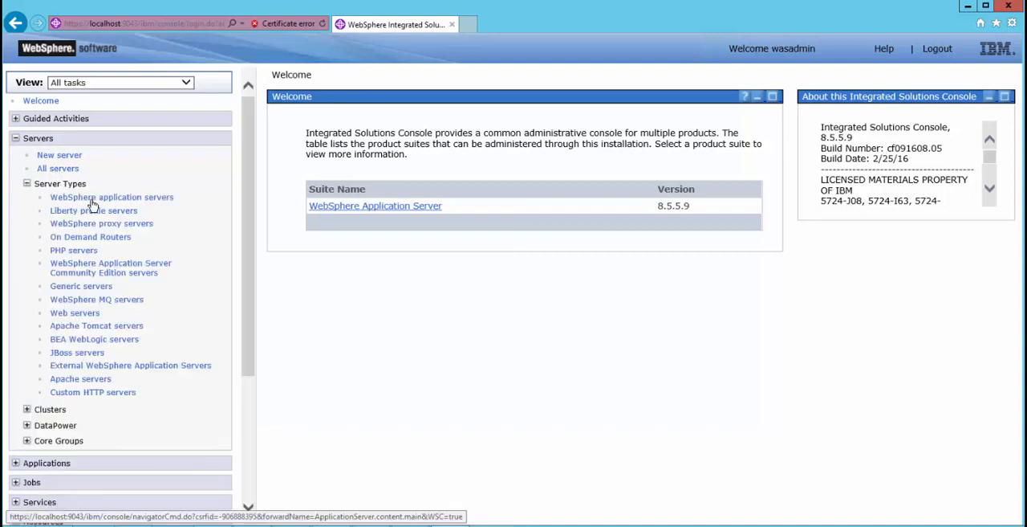
mouse_move(404, 245)
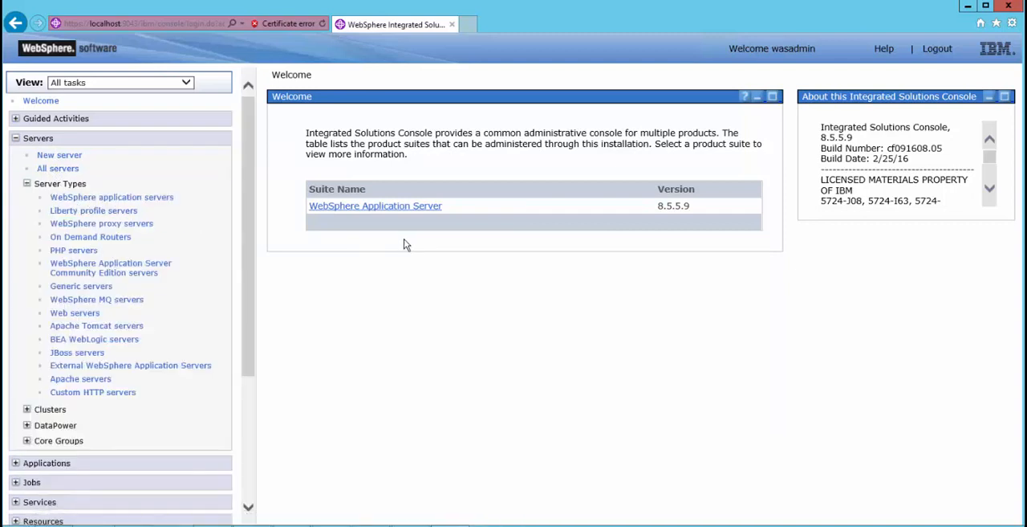
click(375, 205)
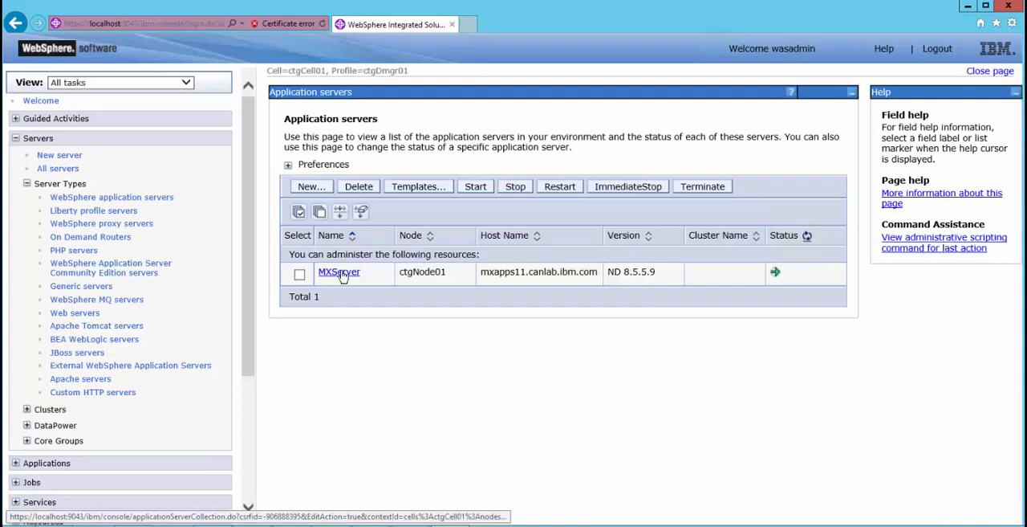
click(339, 271)
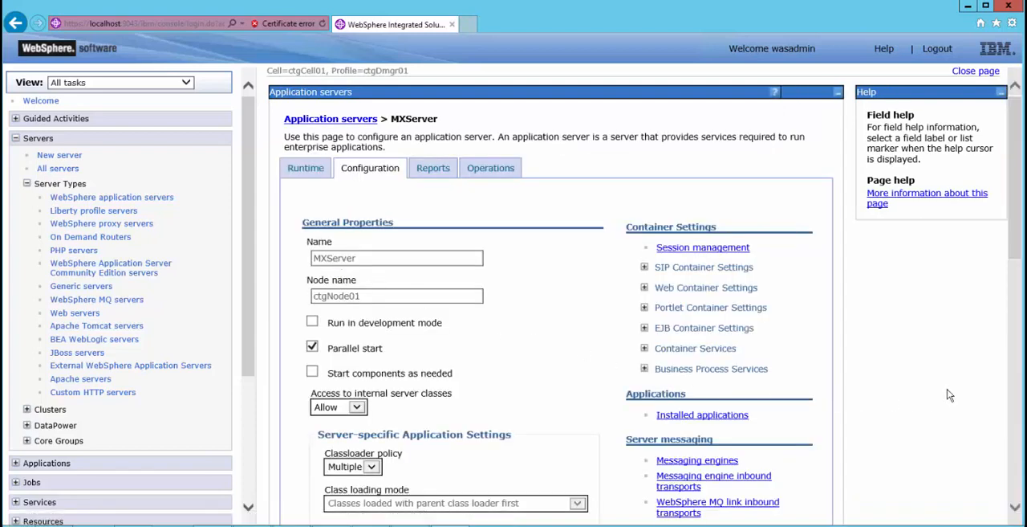
scroll(down, 3)
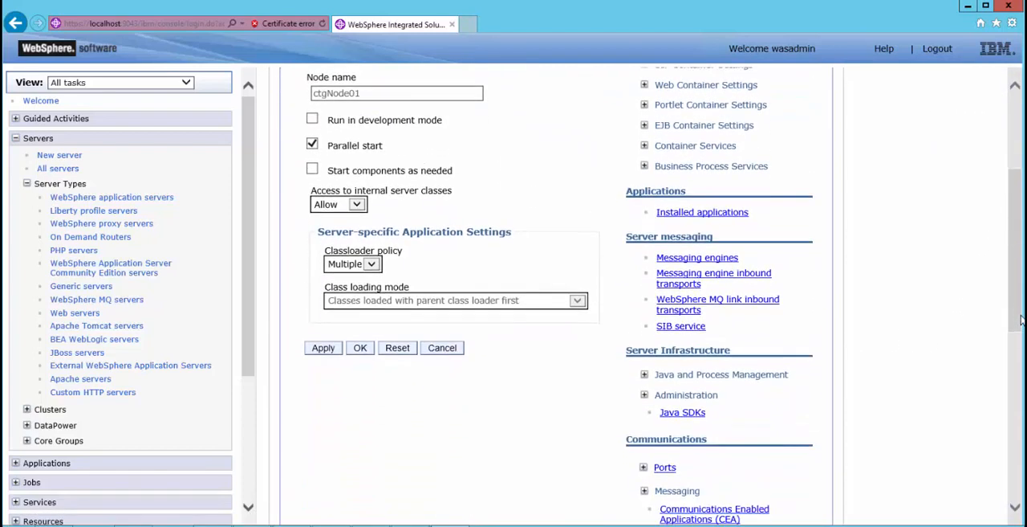
scroll(down, 3)
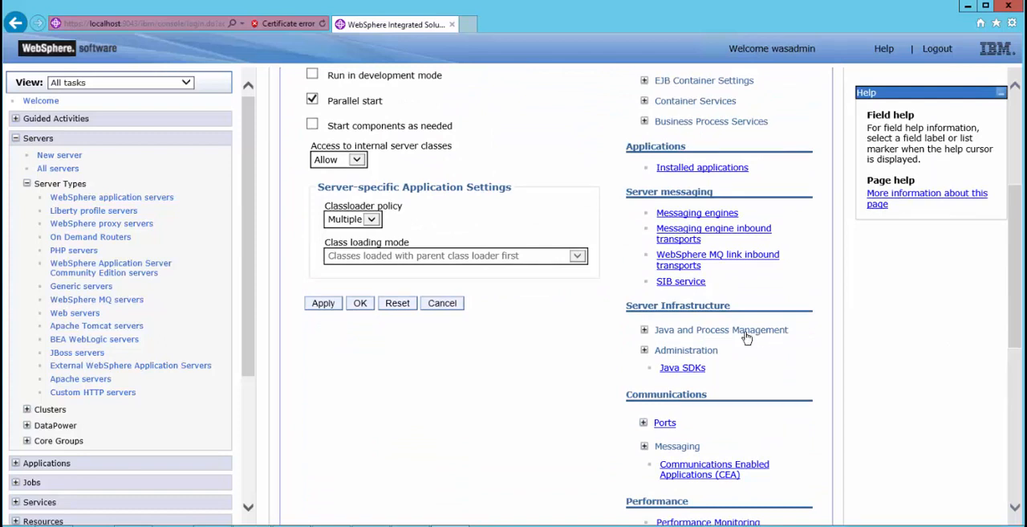
click(644, 329)
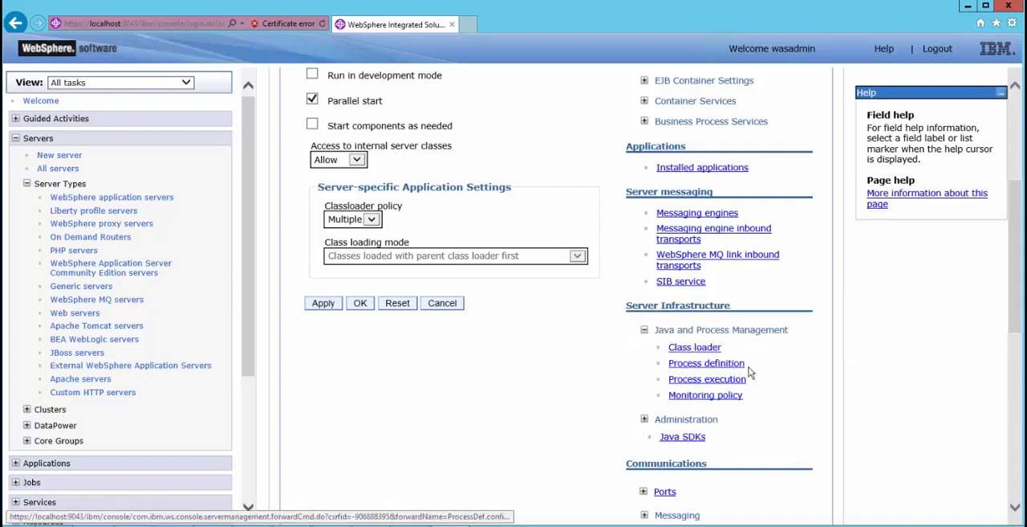
Open MXServer's process definition JVM settings showing 4096 MB initial and maximum heap
click(706, 363)
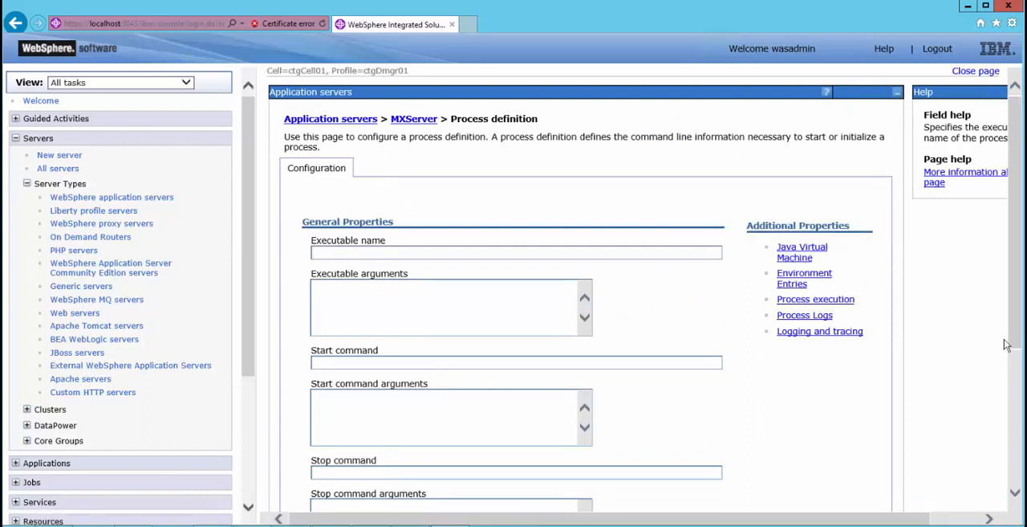
scroll(down, 3)
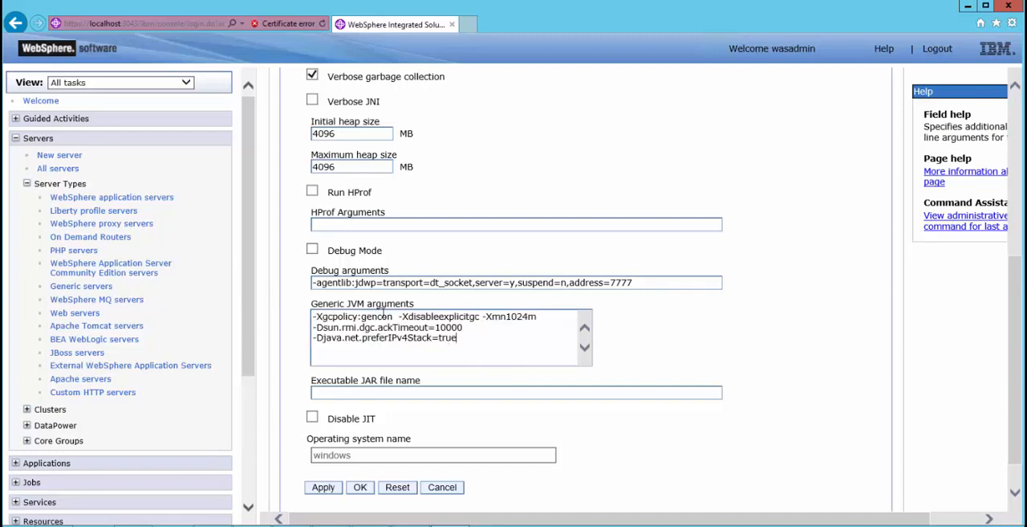
double_click(377, 315)
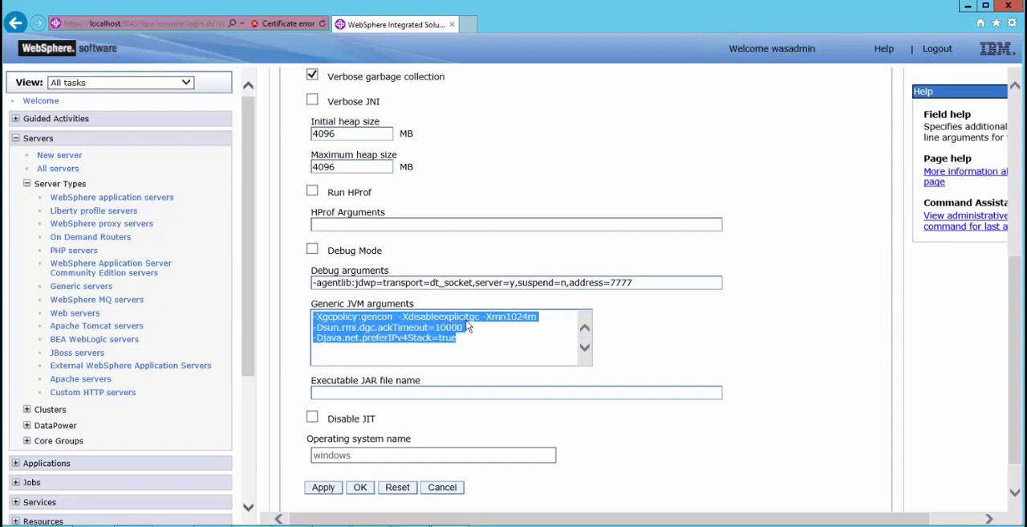
double_click(440, 315)
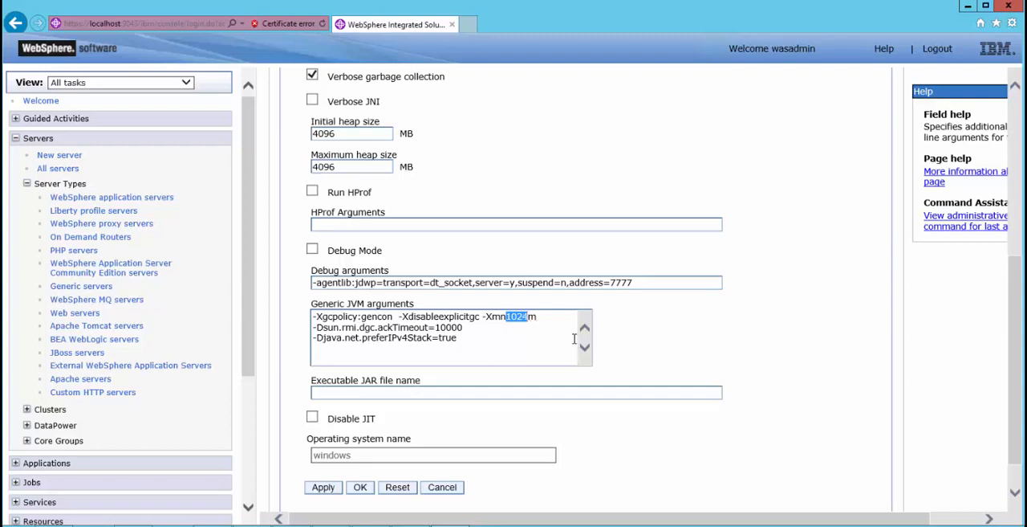
mouse_move(564, 320)
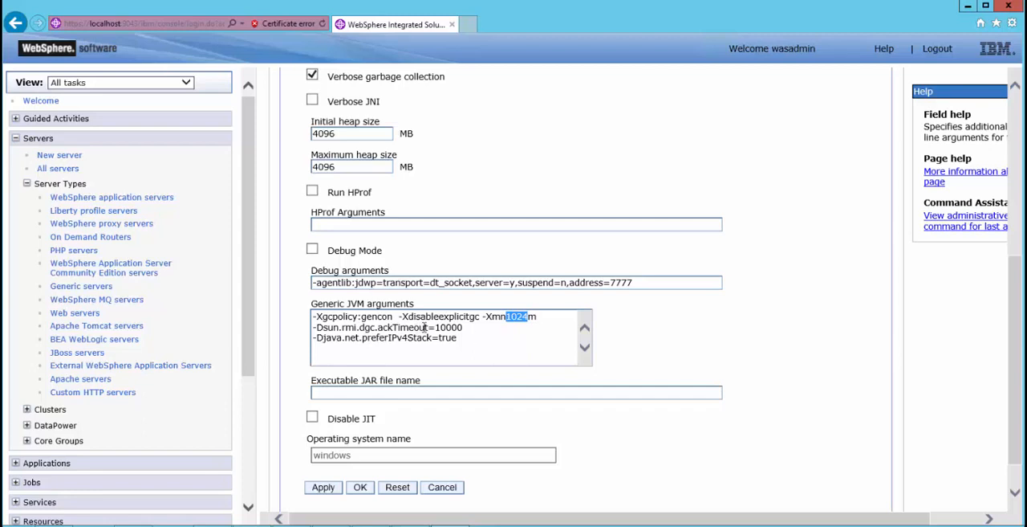
double_click(402, 327)
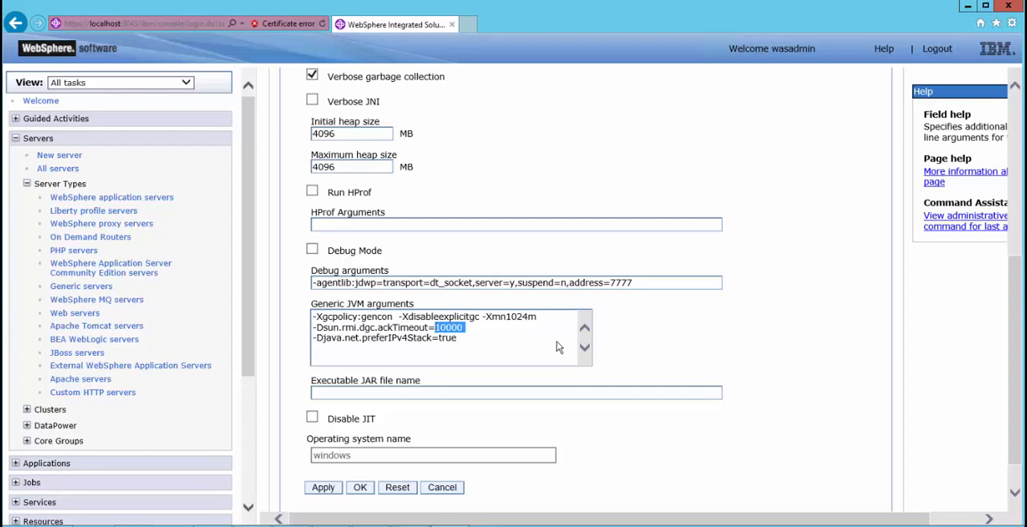
mouse_move(471, 342)
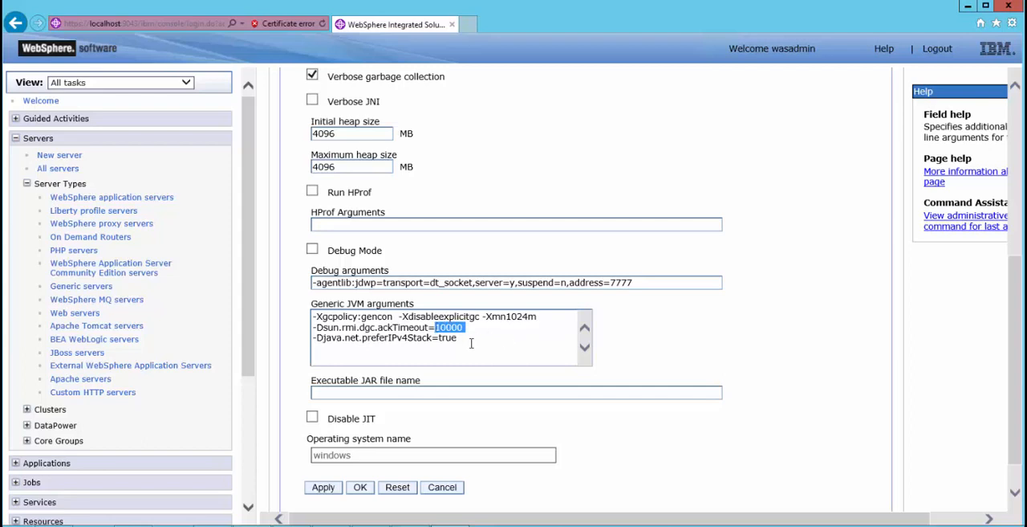
mouse_move(431, 340)
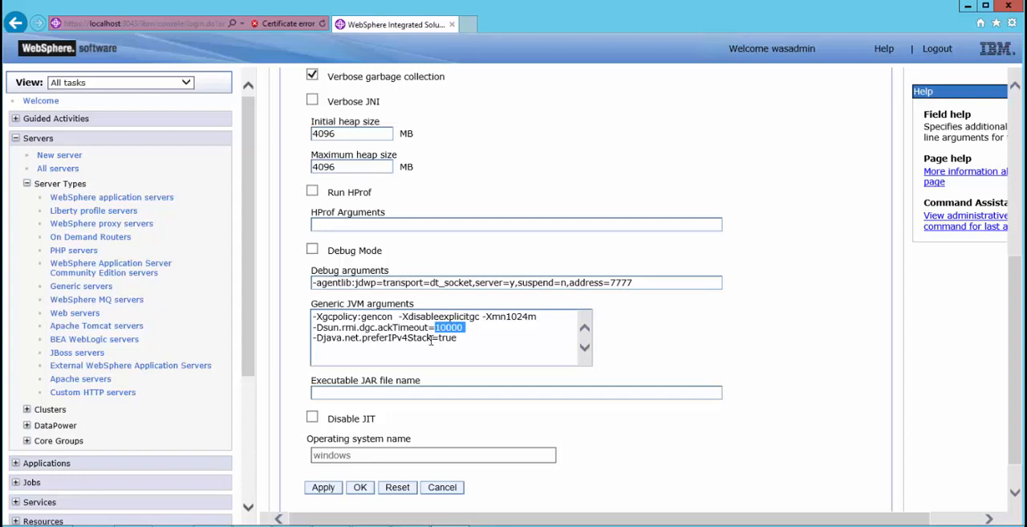
double_click(393, 338)
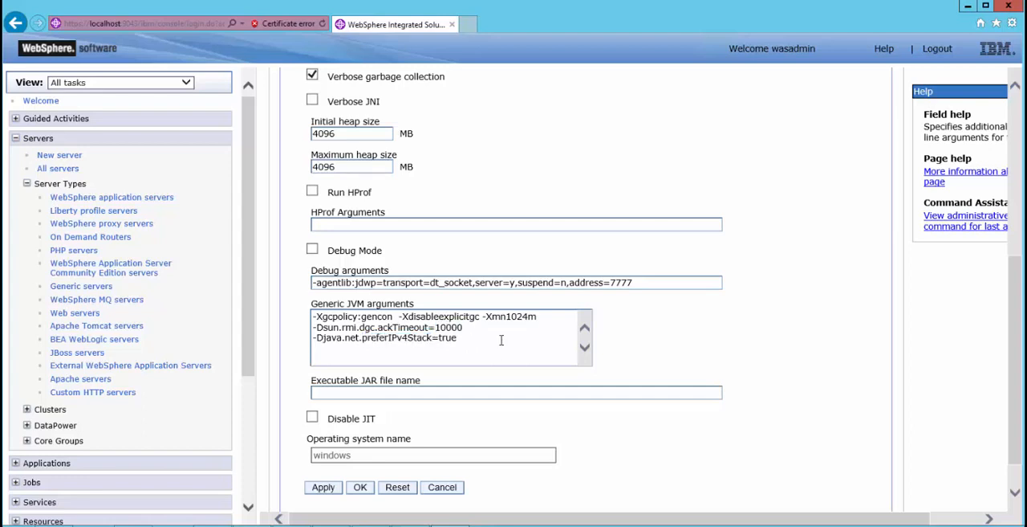
double_click(446, 337)
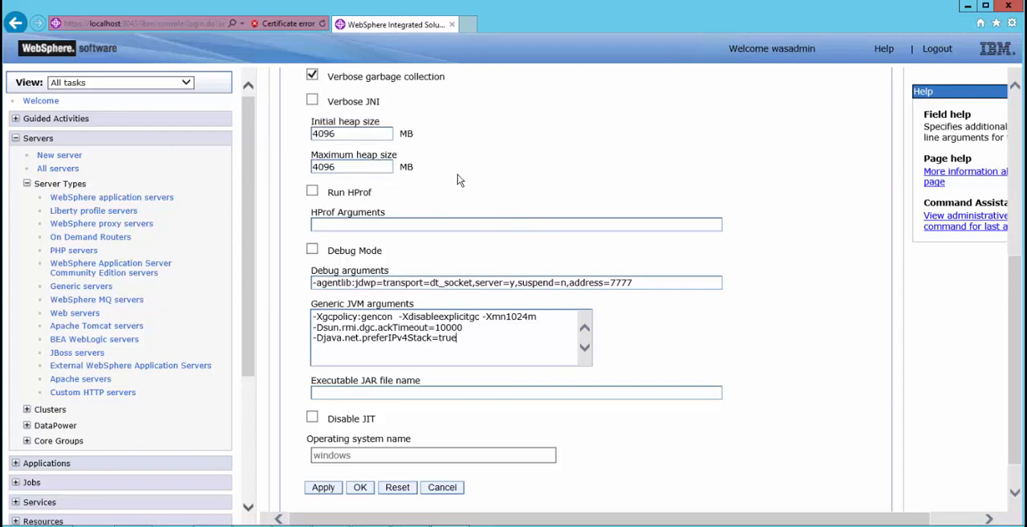
mouse_move(460, 159)
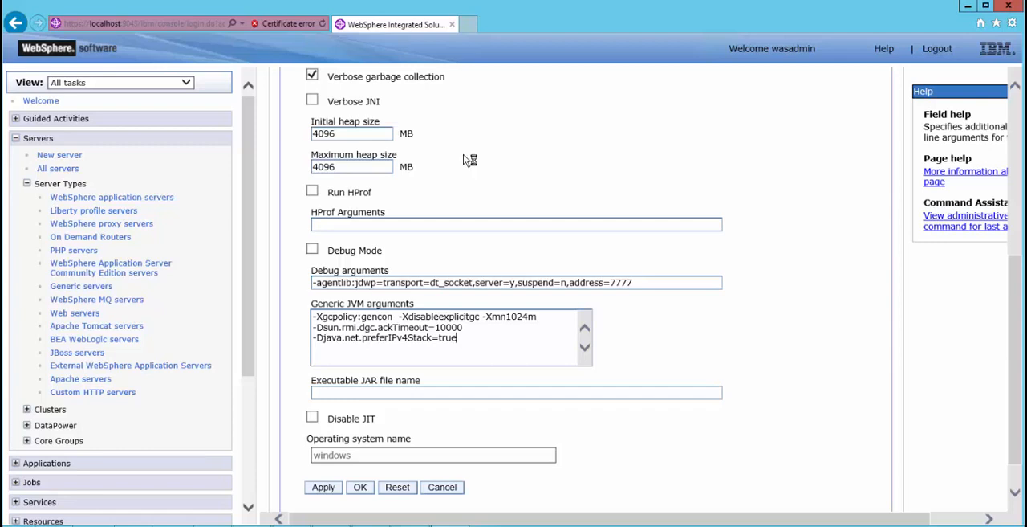
mouse_move(450, 162)
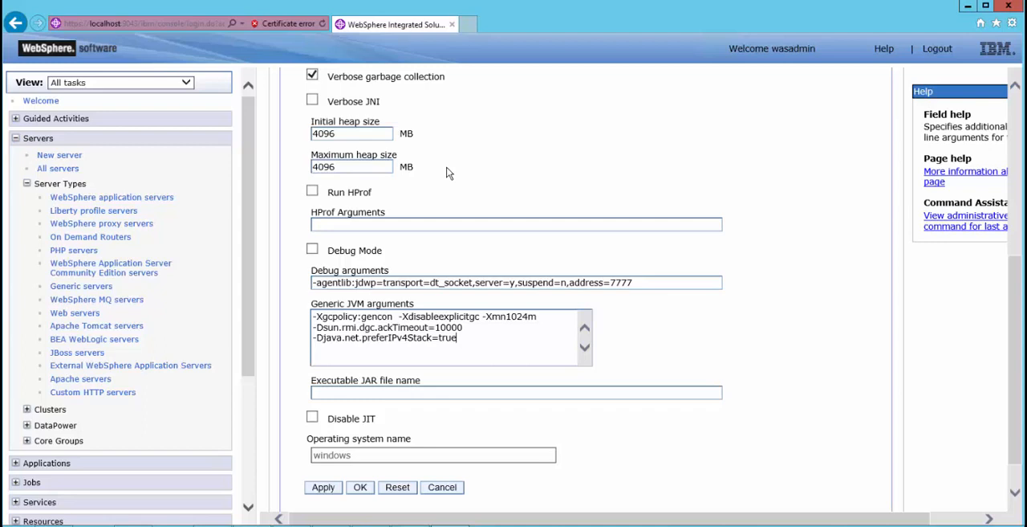
mouse_move(407, 159)
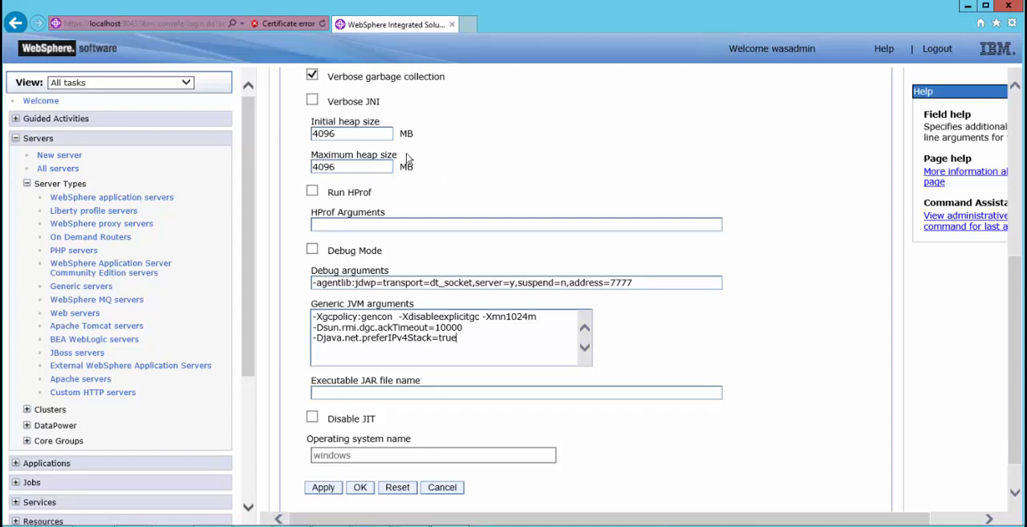
Select MXServer's 4096 MB maximum heap size field
click(351, 133)
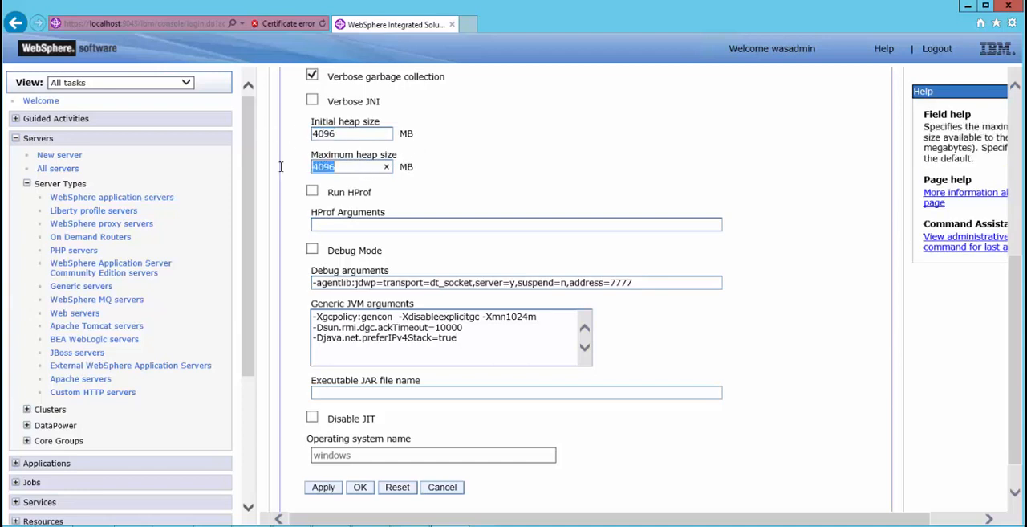
mouse_move(453, 179)
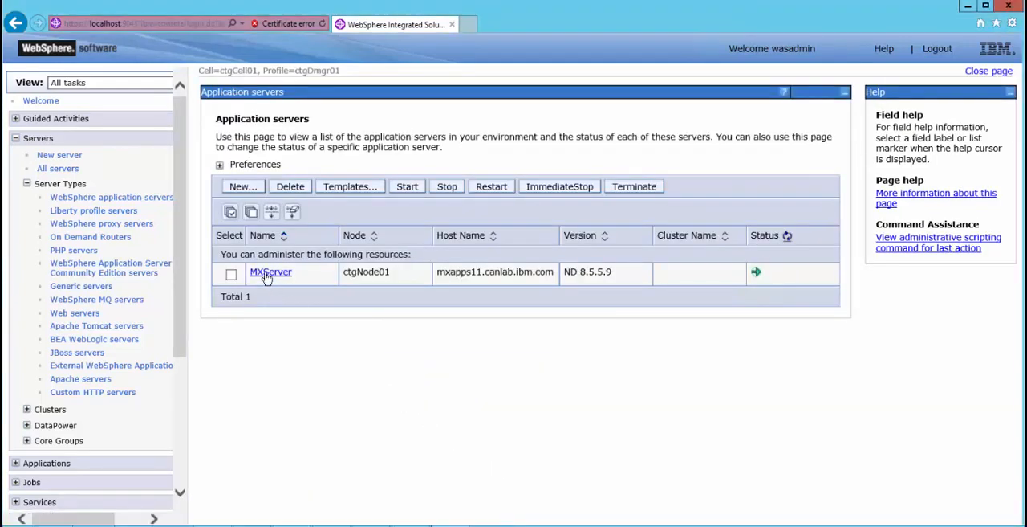
click(270, 272)
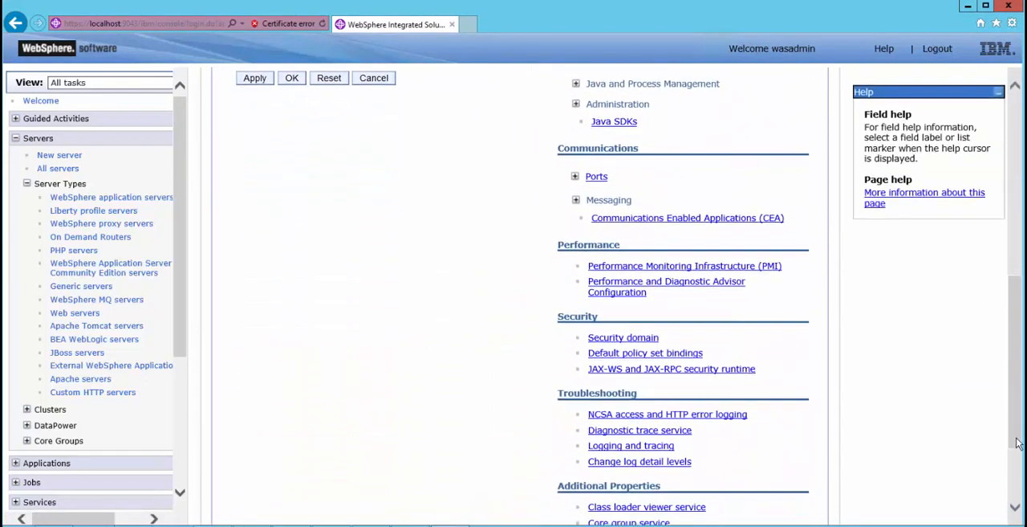
scroll(down, 3)
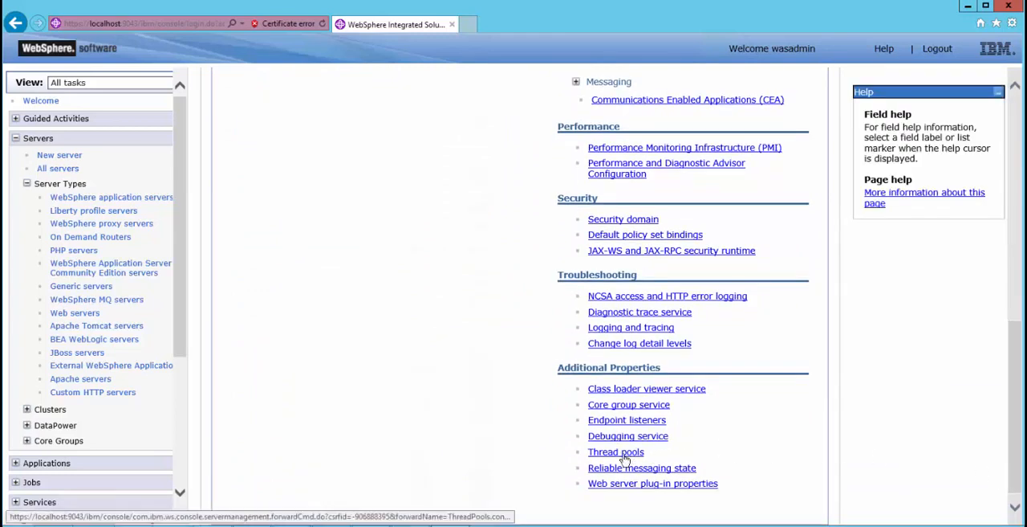
click(616, 451)
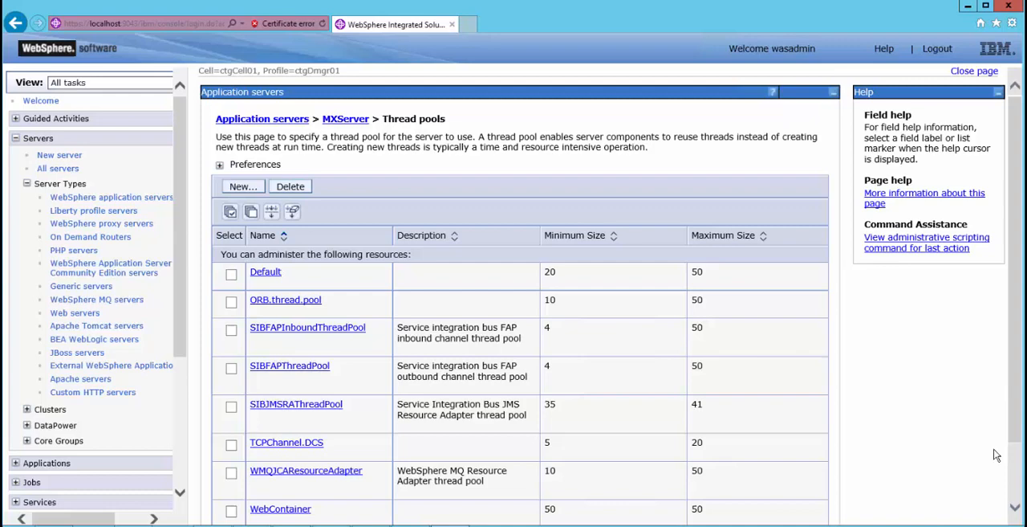
scroll(down, 3)
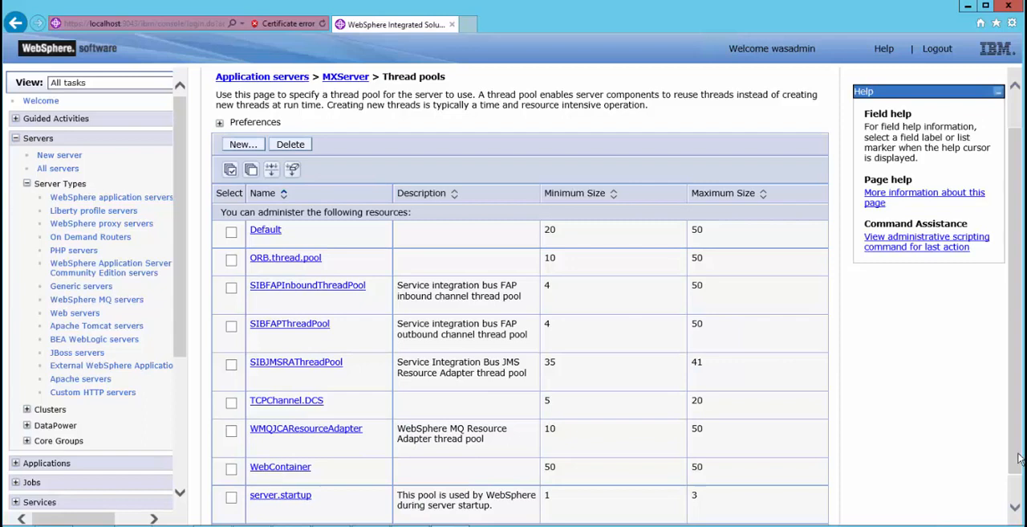
mouse_move(994, 428)
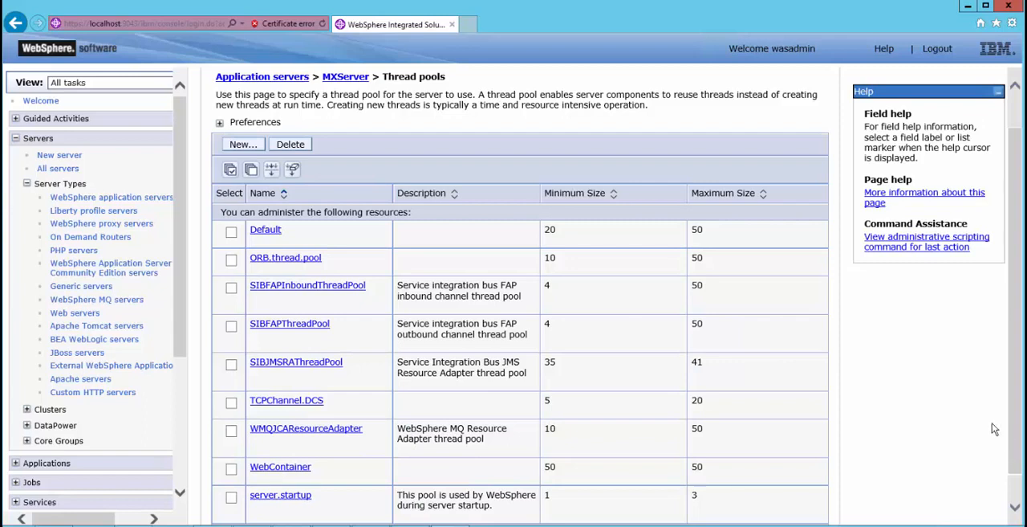
mouse_move(783, 323)
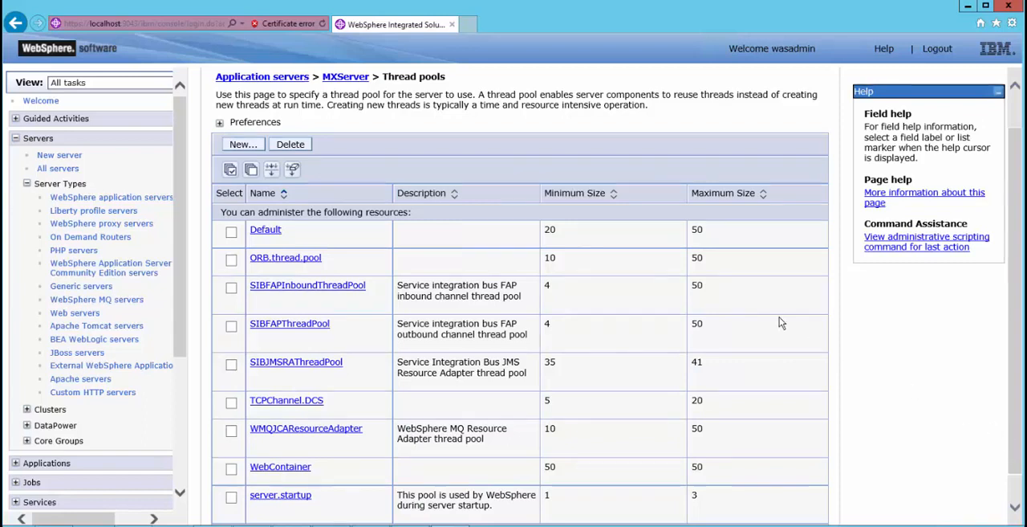
mouse_move(265, 229)
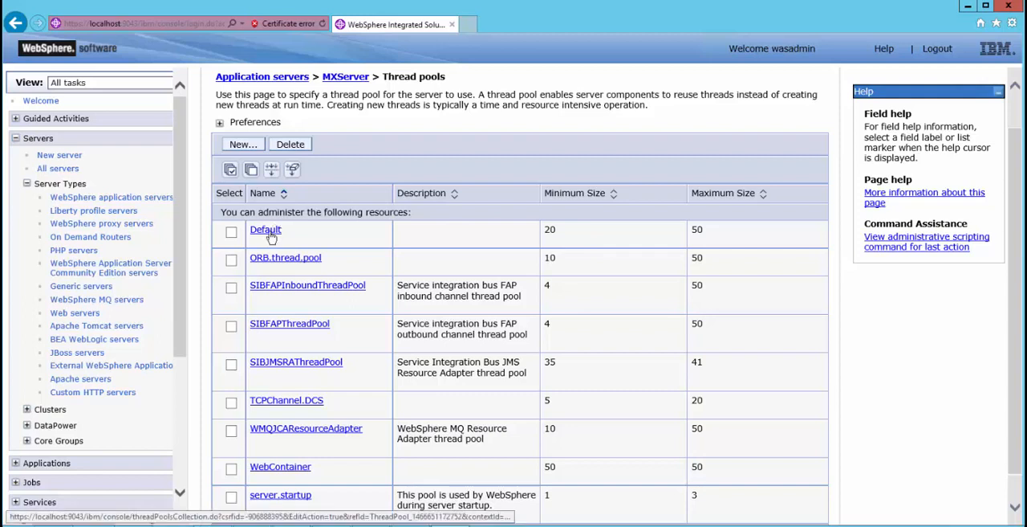
click(265, 229)
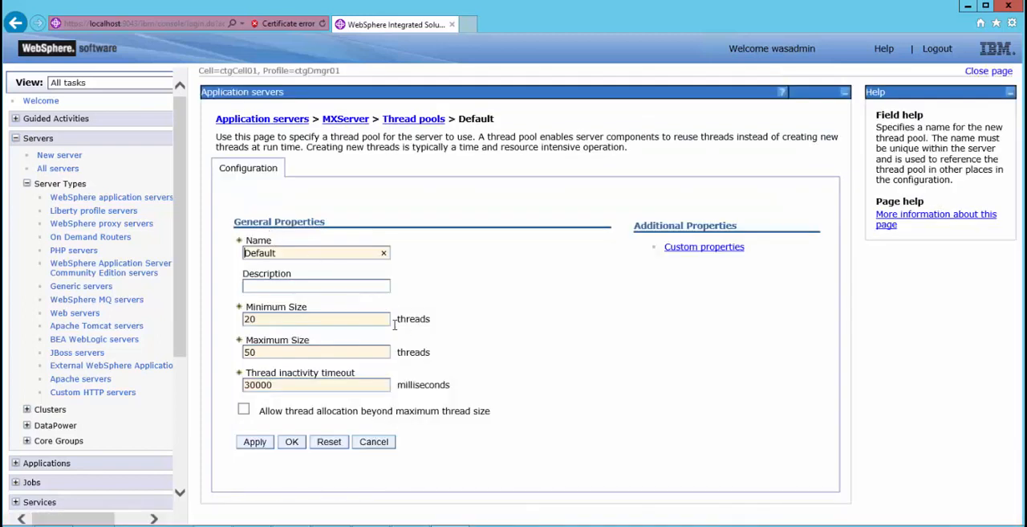
click(316, 319)
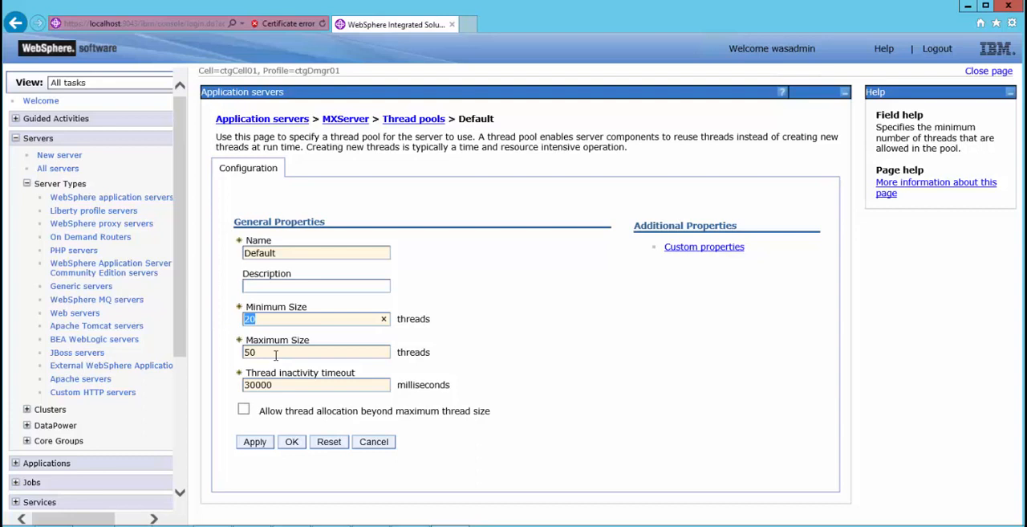
click(316, 352)
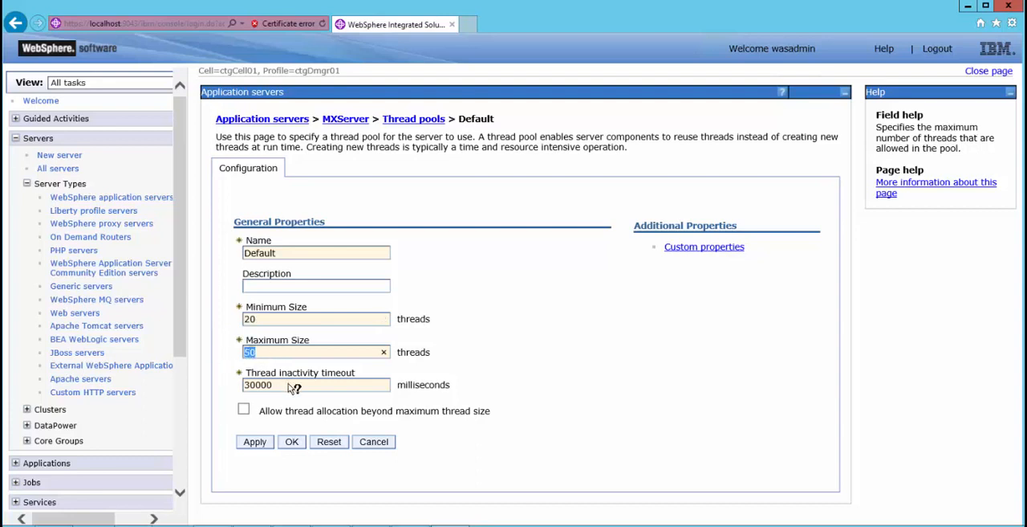
click(313, 384)
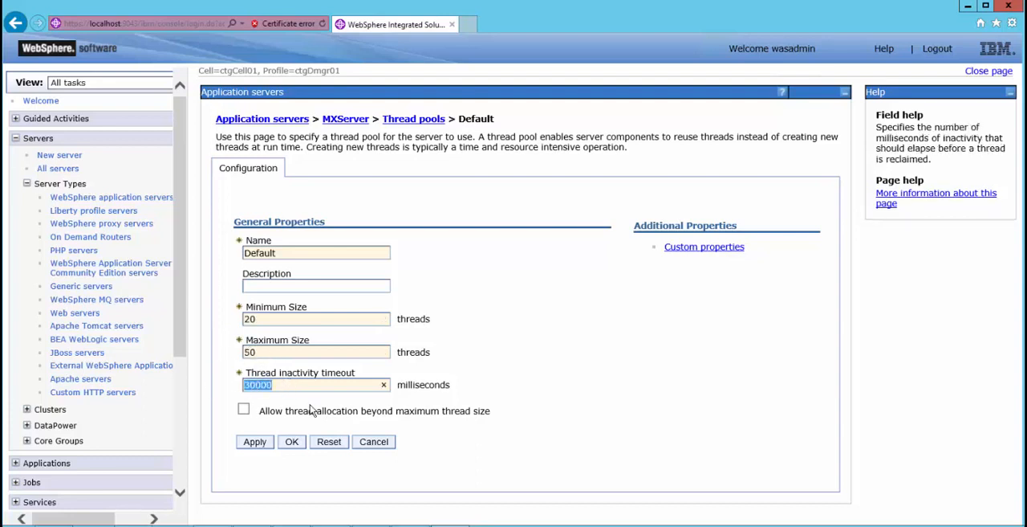
mouse_move(413, 119)
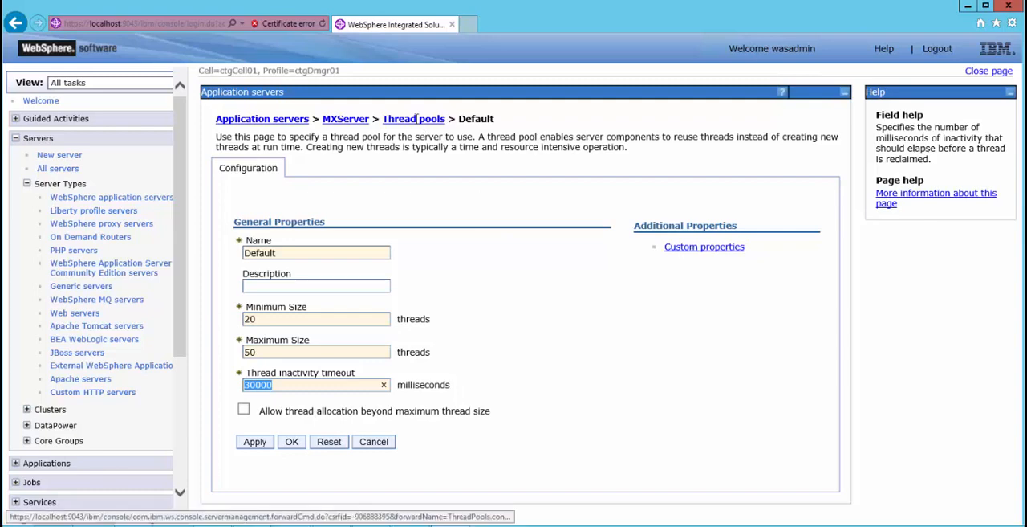
click(413, 118)
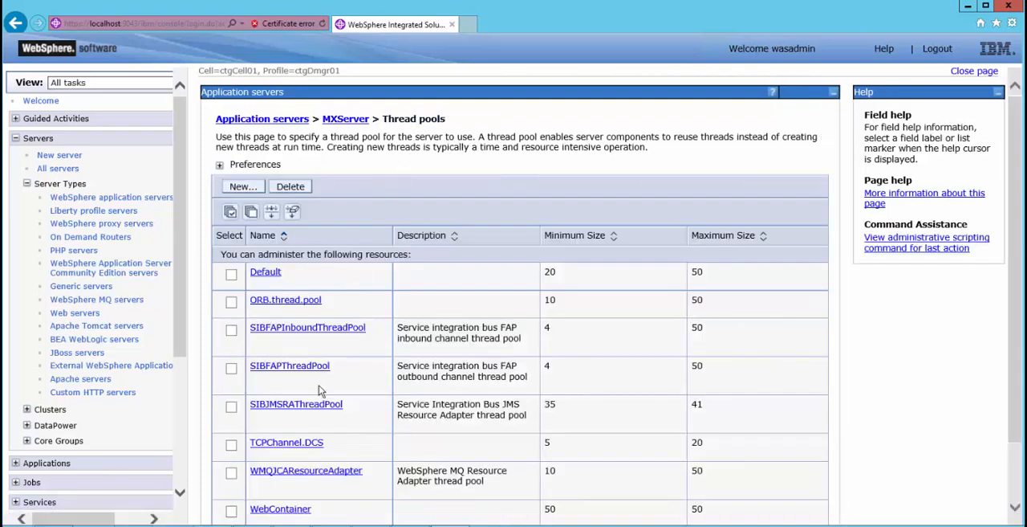
Set the WebContainer thread pool minimum and maximum size to 120 threads
click(280, 508)
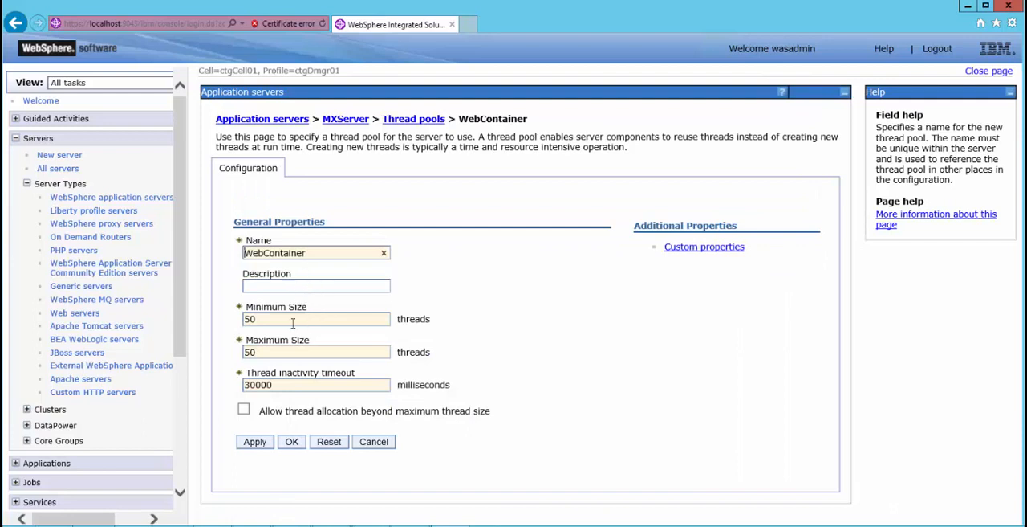
text(12)
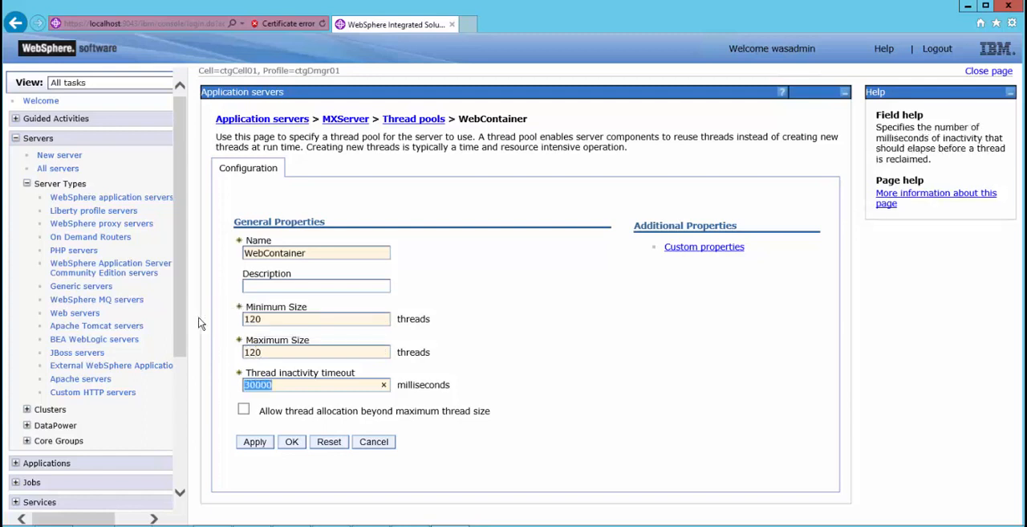
text(60)
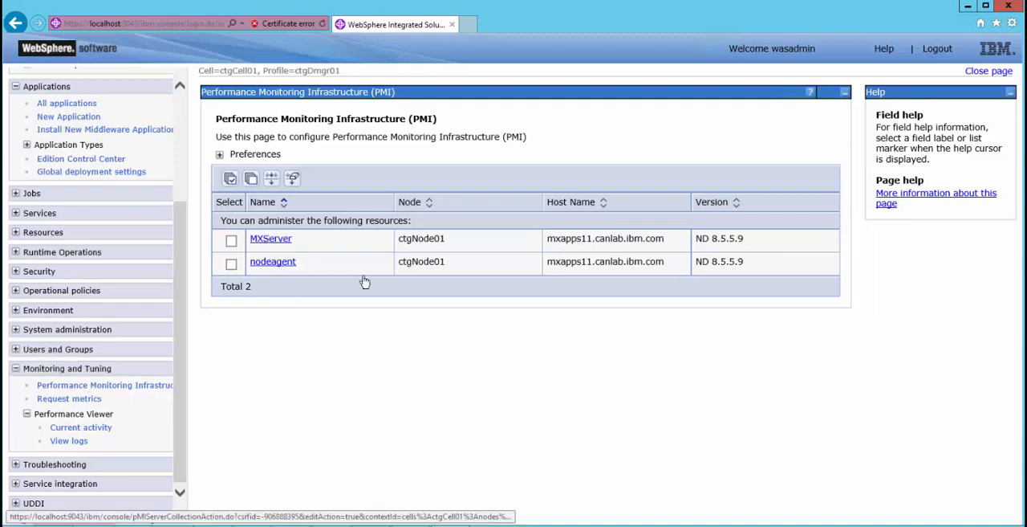
Switch MXServer's PMI to Custom and enable PercentMaxed among the Thread Pools counters
click(270, 238)
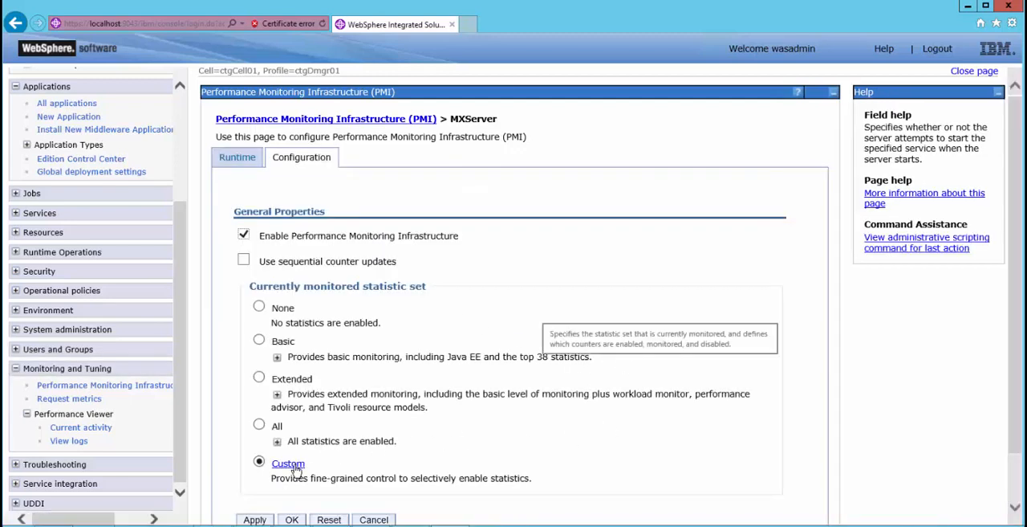
click(288, 463)
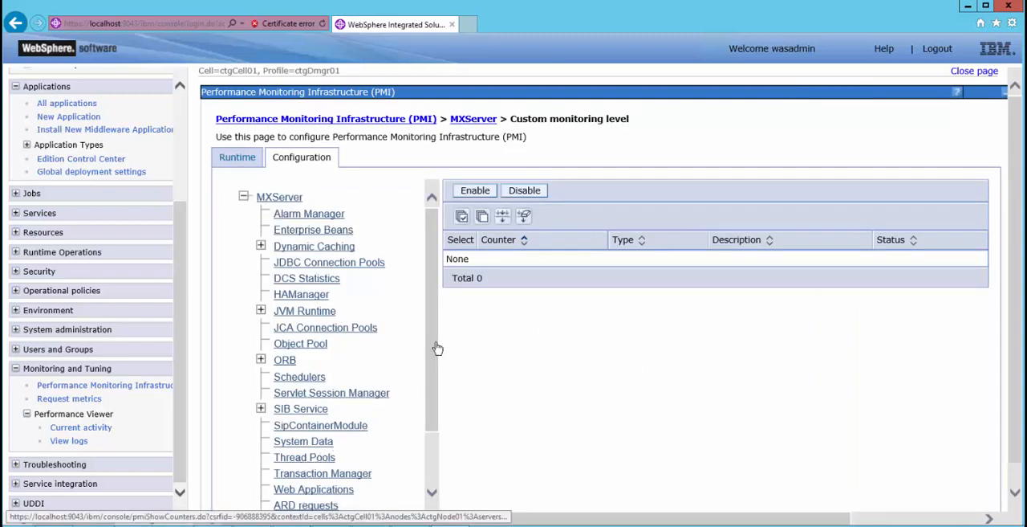
mouse_move(418, 407)
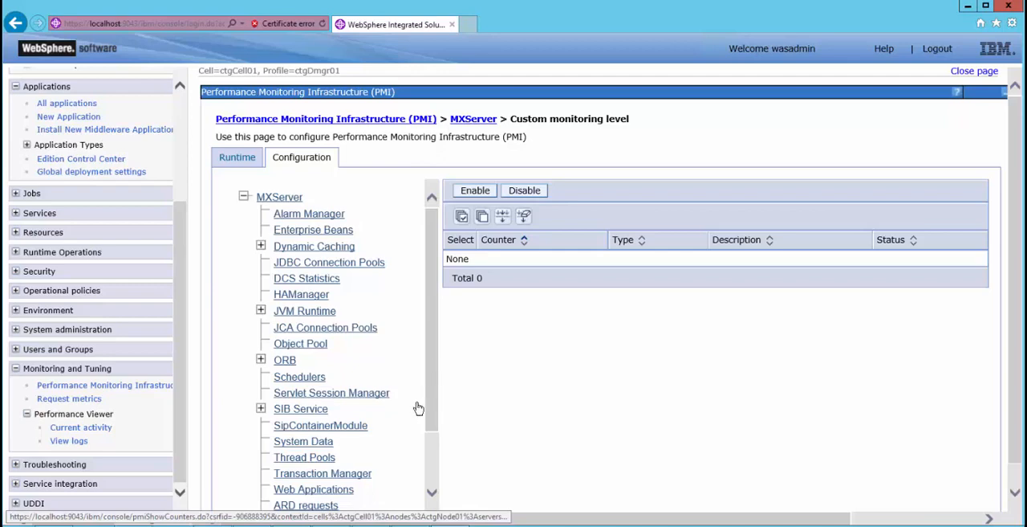
click(304, 456)
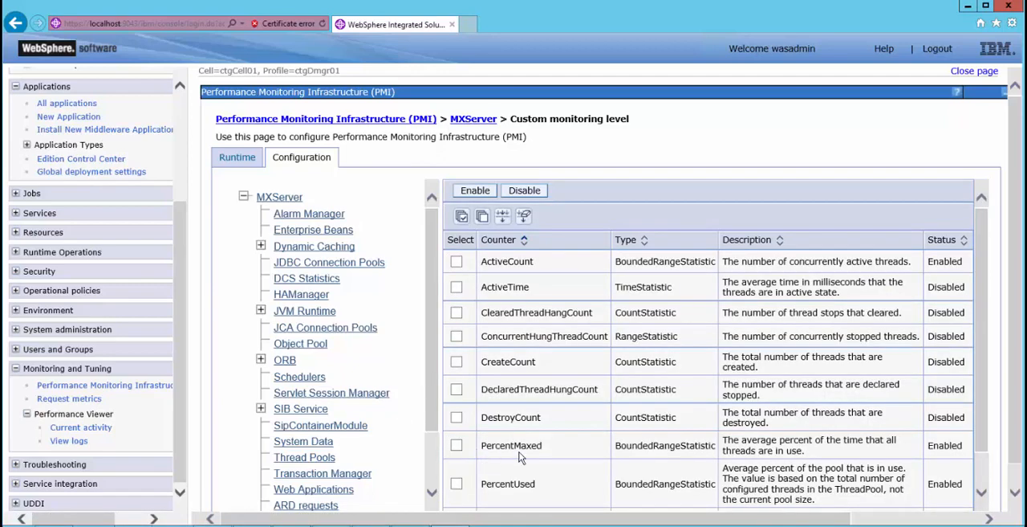
double_click(511, 445)
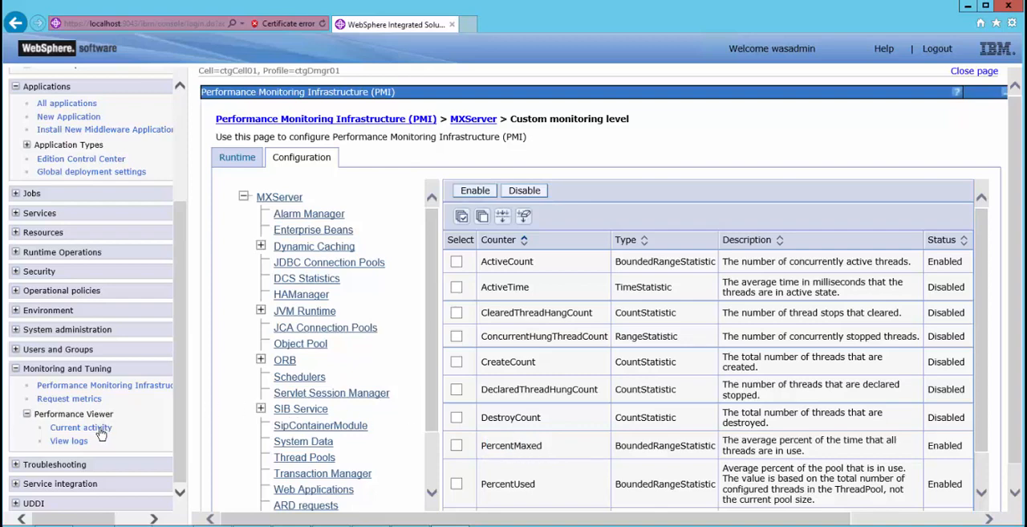
Start Tivoli Performance Viewer monitoring for MXServer and open its activity page
click(81, 427)
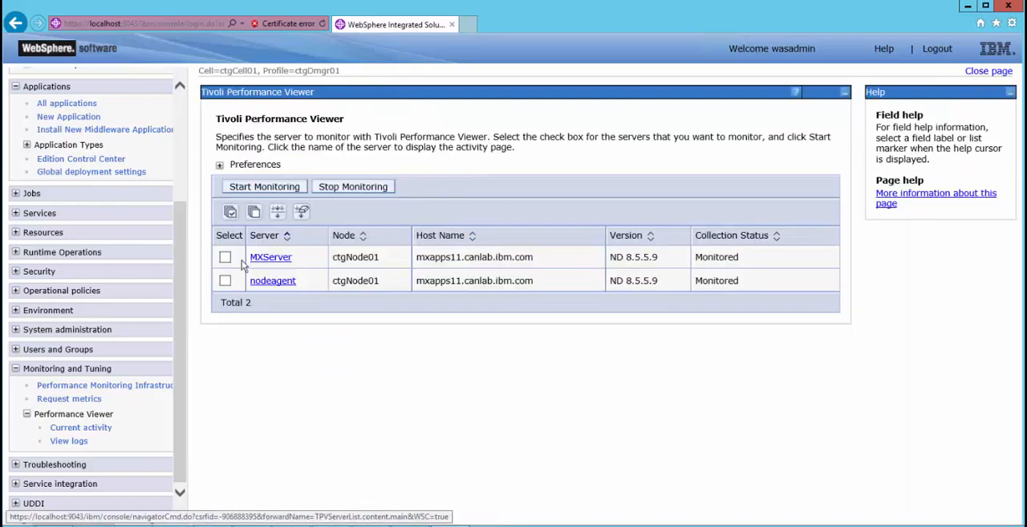
click(225, 256)
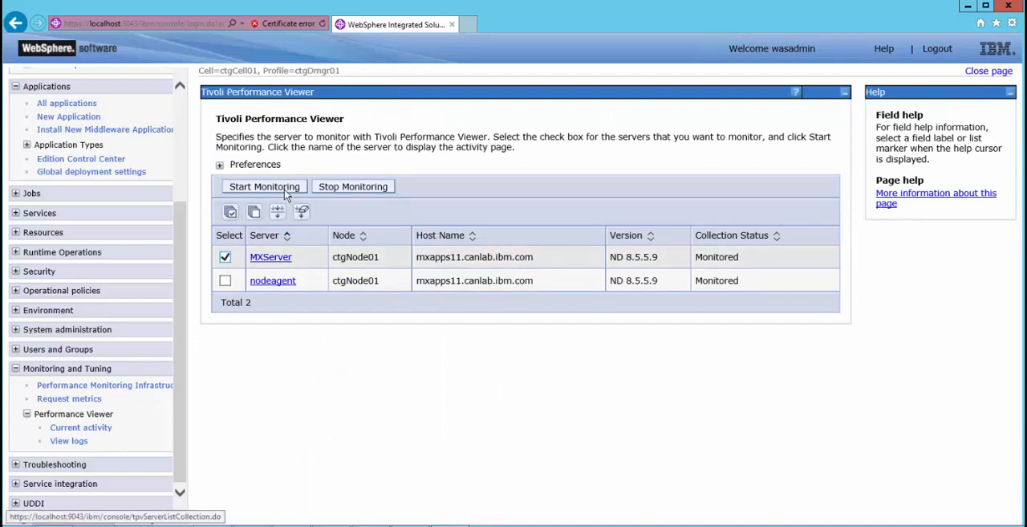
click(264, 186)
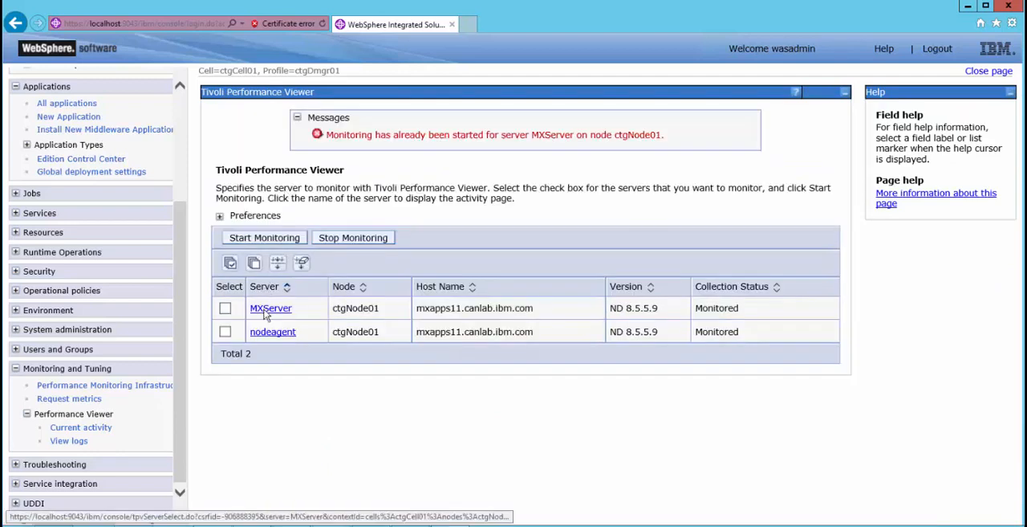
click(271, 307)
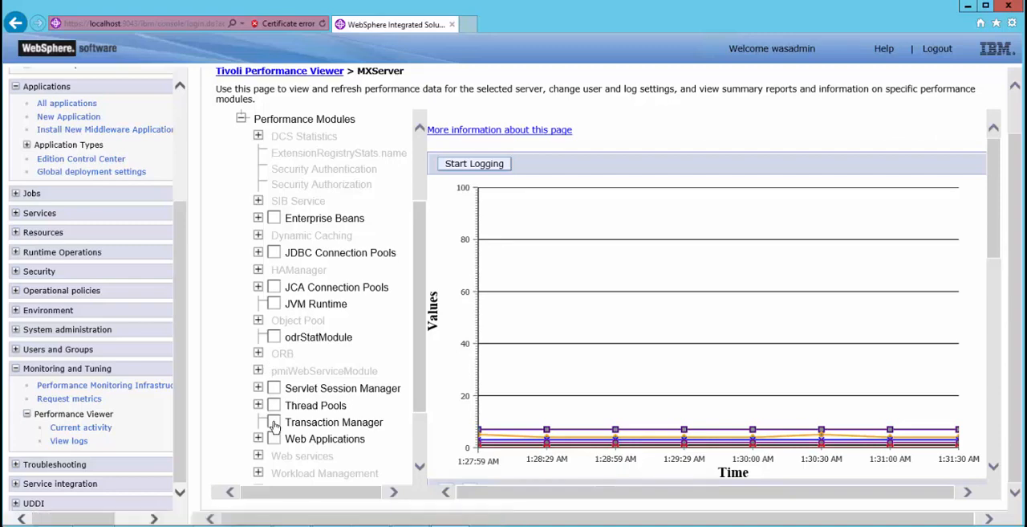
Display the Thread Pools module's ActiveCount, PoolSize and PercentMaxed counters
click(274, 328)
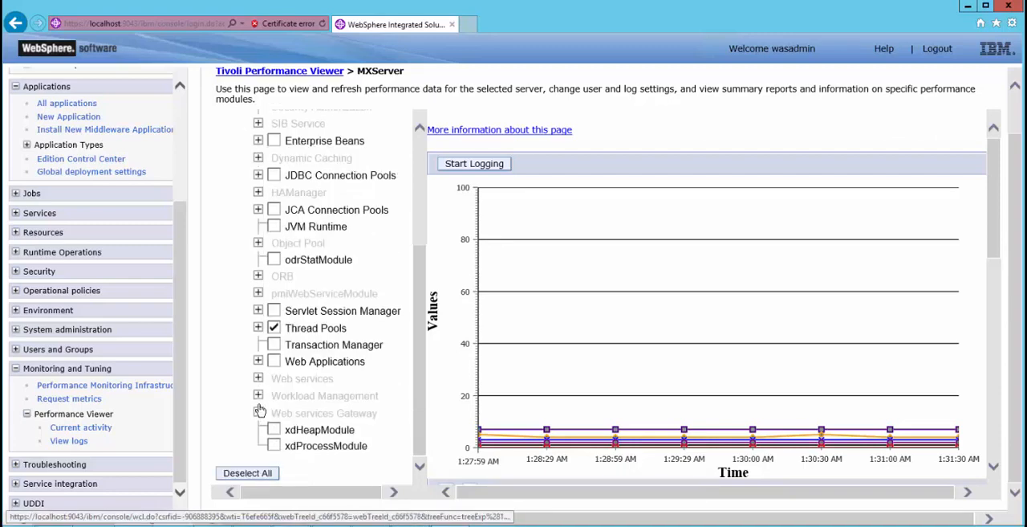
click(258, 327)
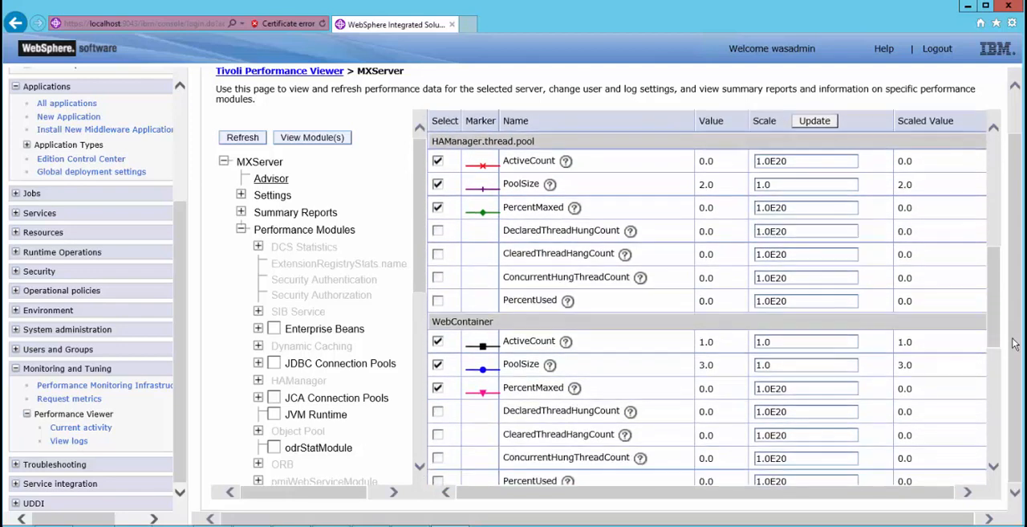
scroll(down, 3)
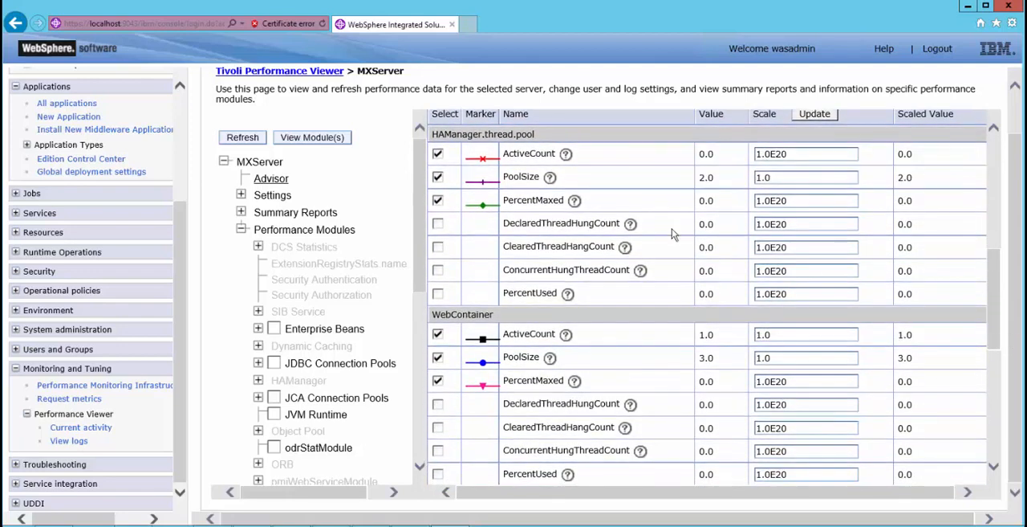
double_click(533, 200)
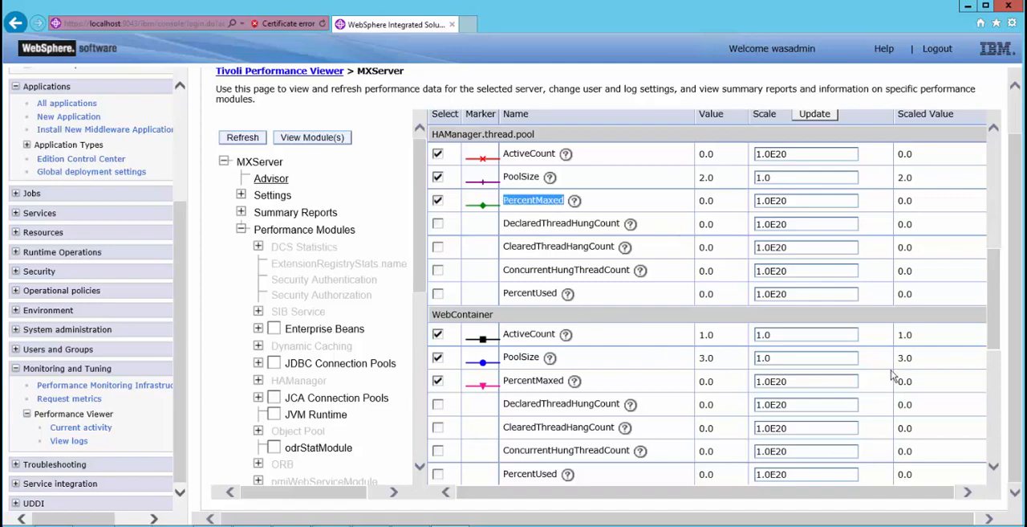
scroll(down, 3)
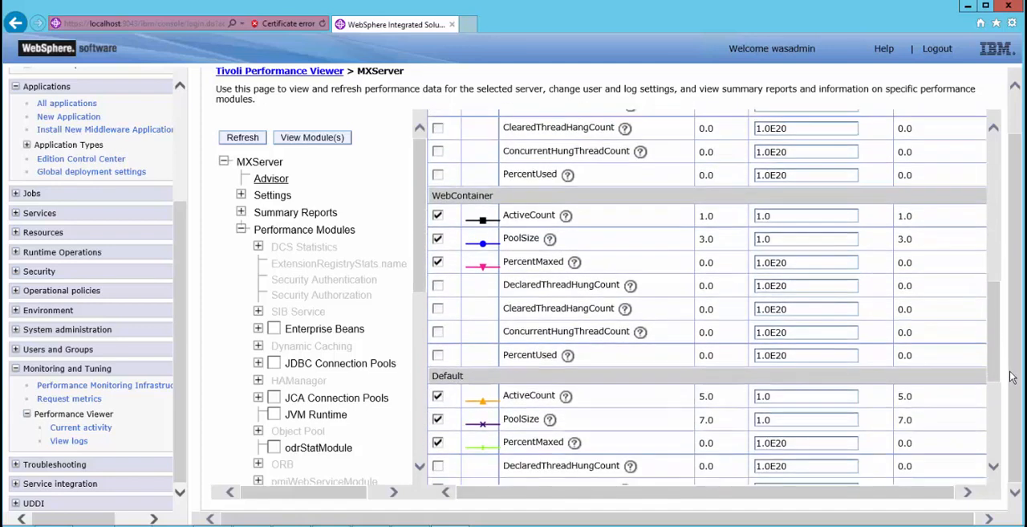
scroll(down, 3)
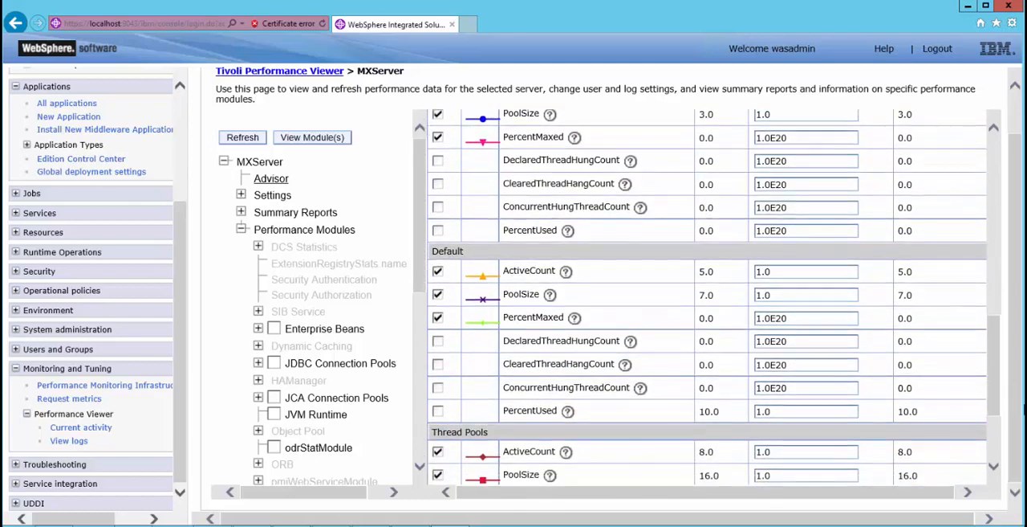
scroll(down, 3)
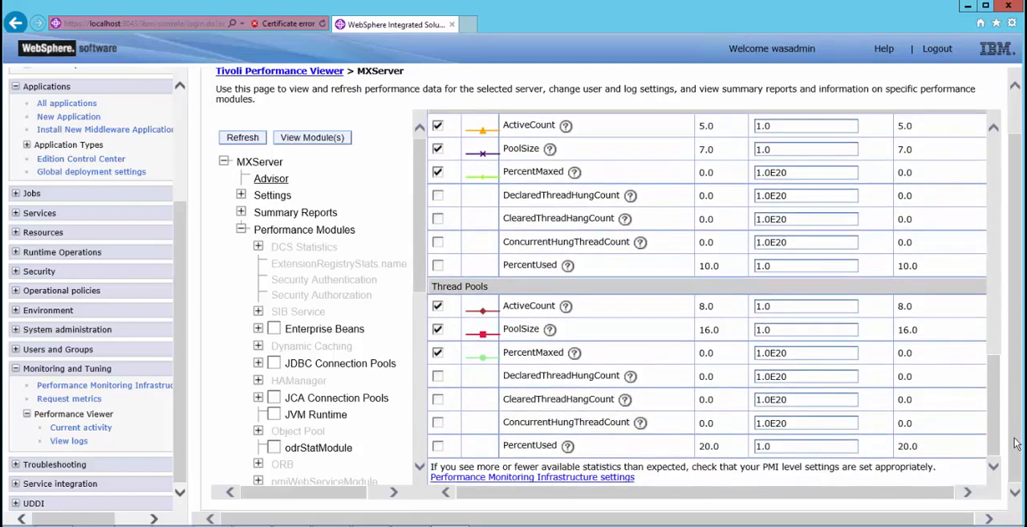